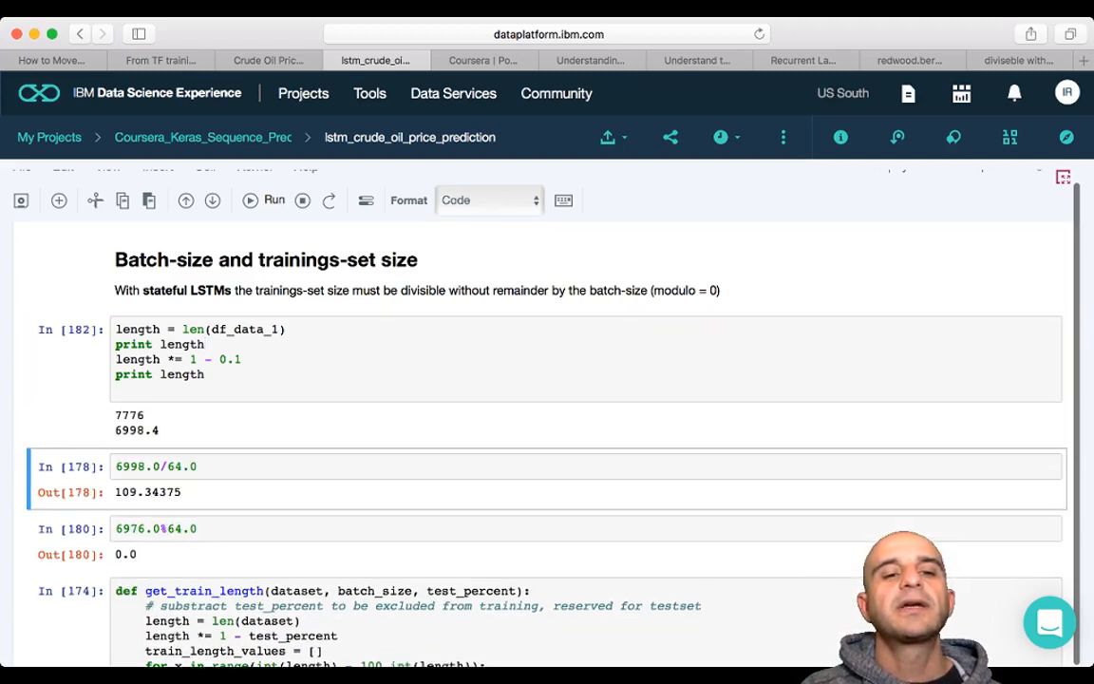
Rerun the 6998/64 length cell, highlighting the length and 0.1 test fraction, giving 109.34375.
left_click(141, 328)
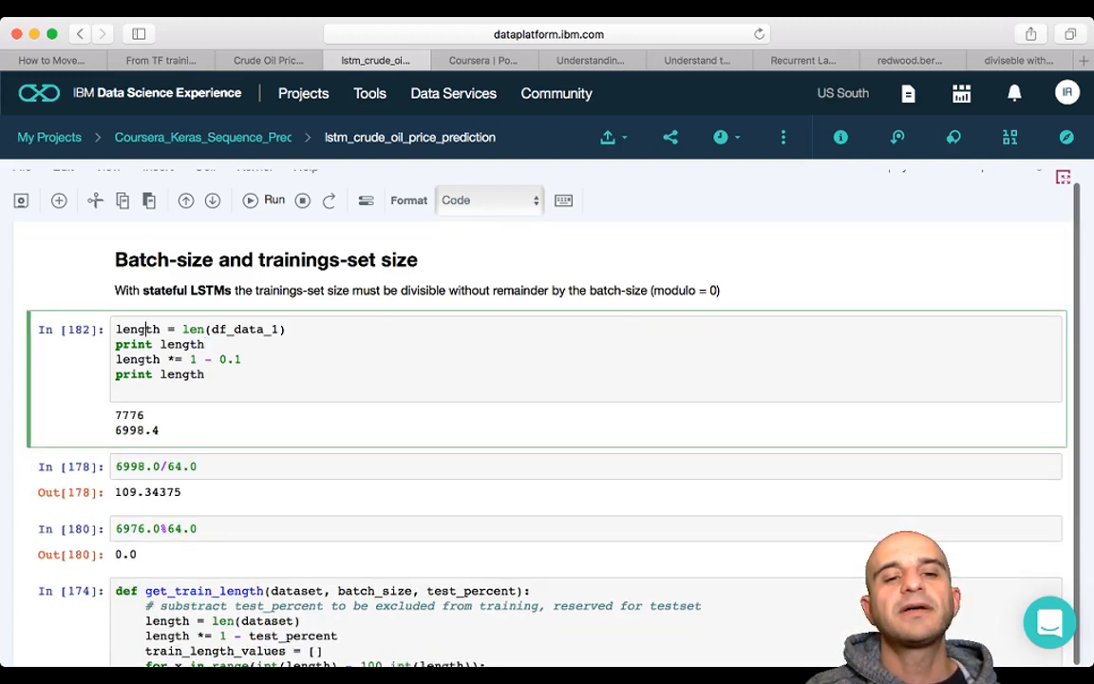
double_click(137, 329)
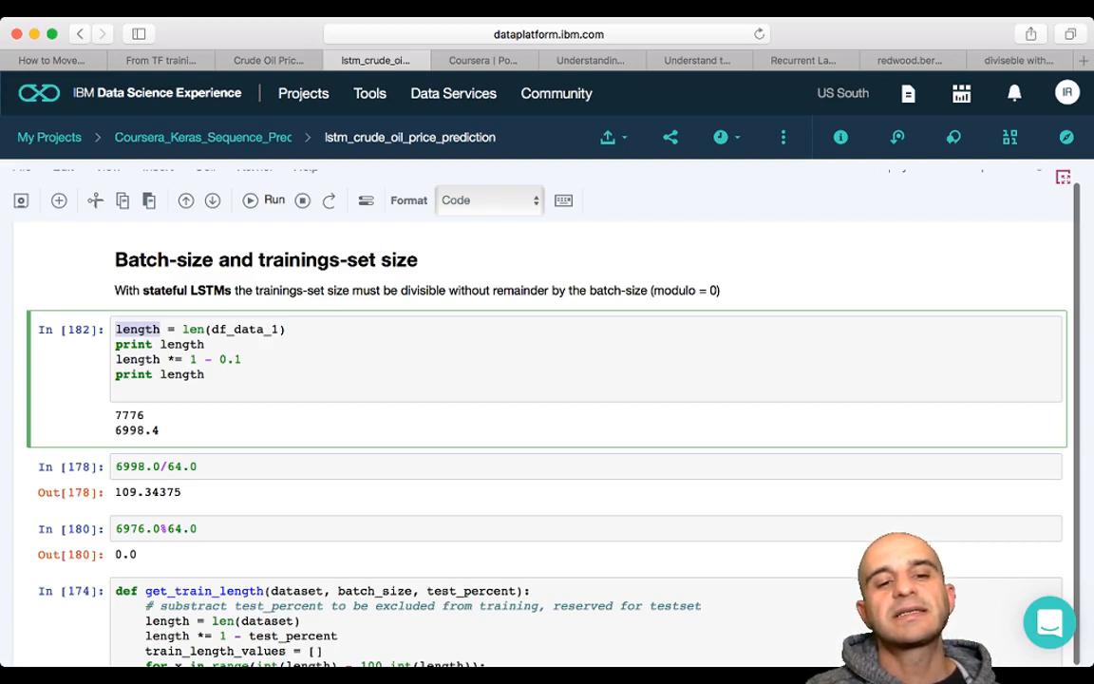
double_click(127, 415)
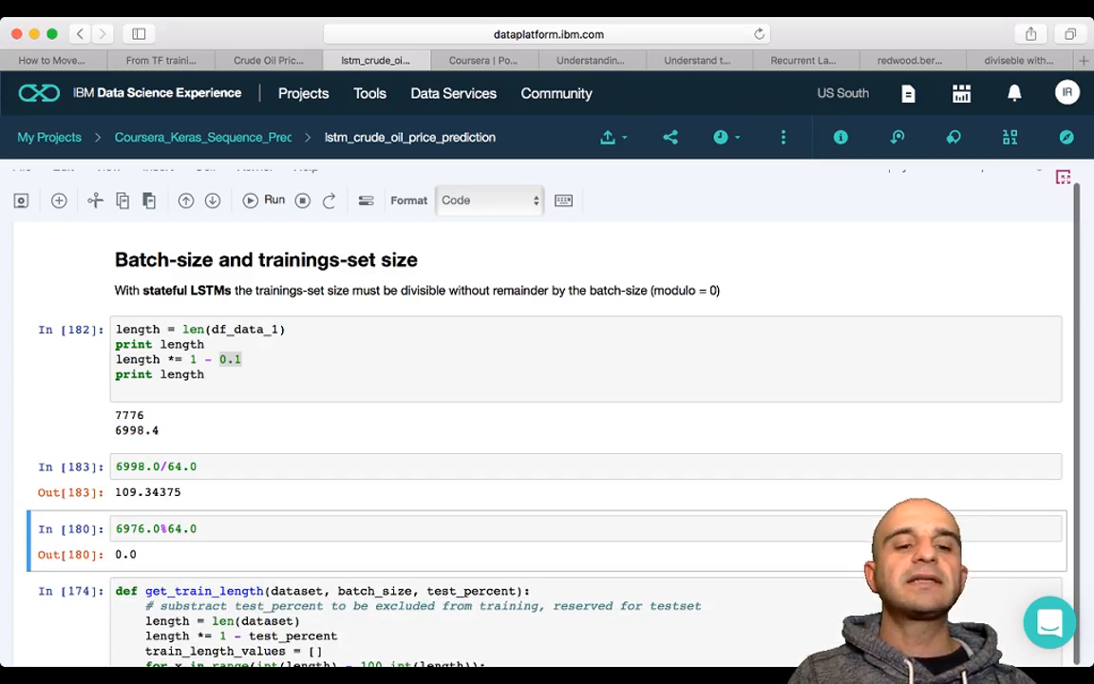
Change 6998.0/64.0 to 6998.0%64.0 and run it, getting remainder 22.0.
double_click(147, 493)
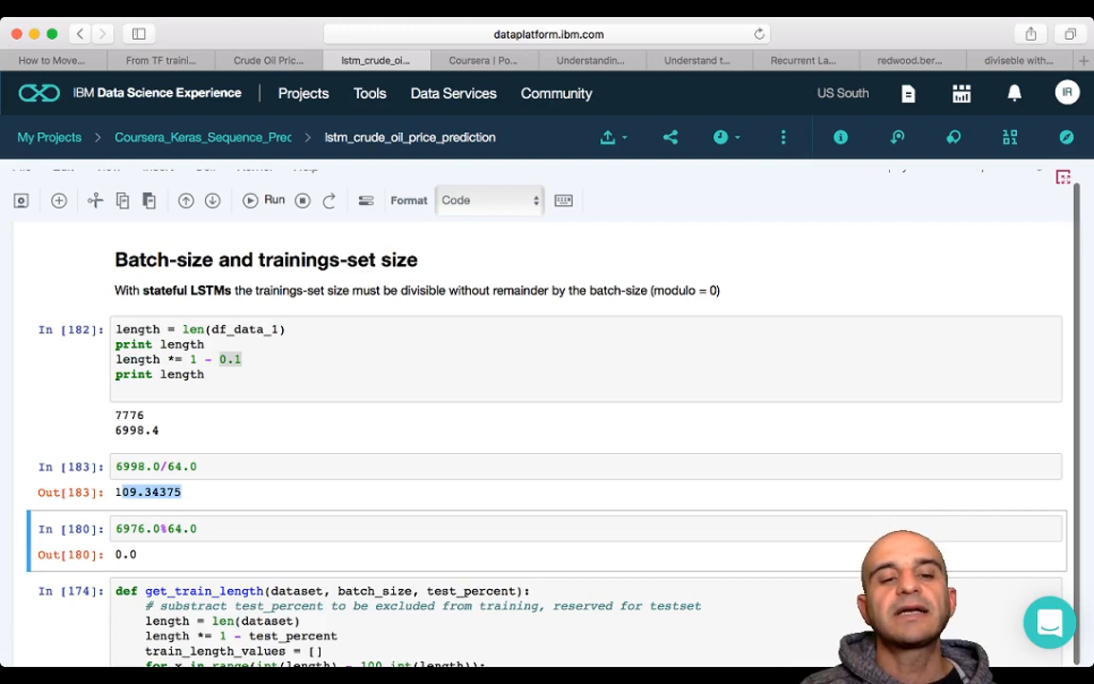
left_click(276, 466)
type("%")
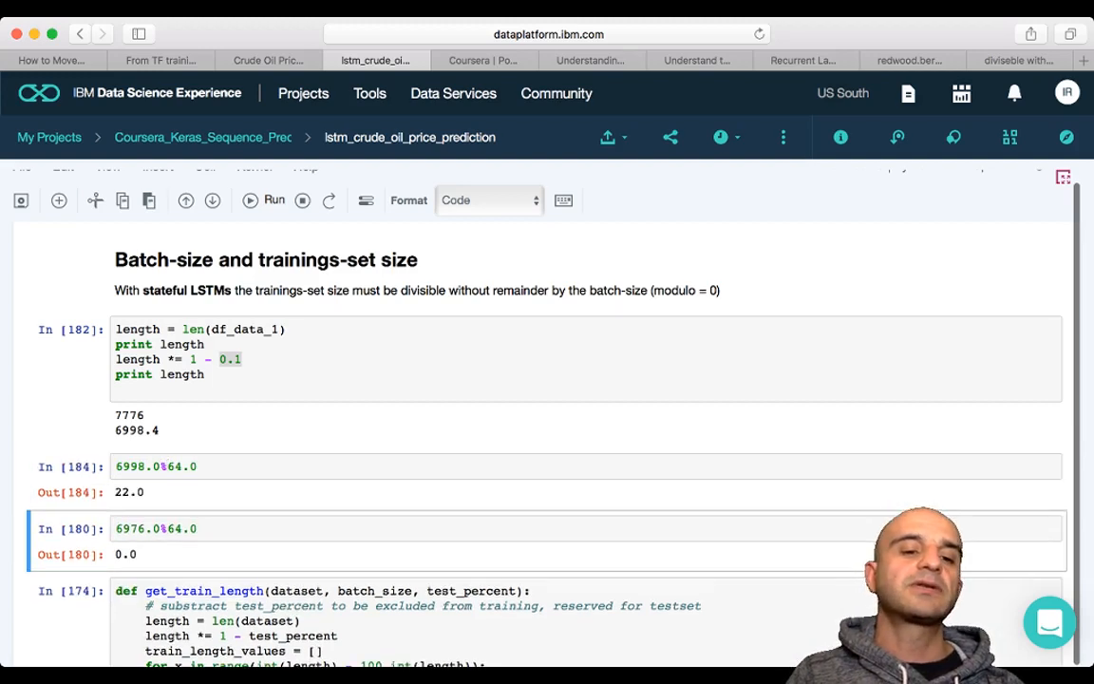
double_click(128, 492)
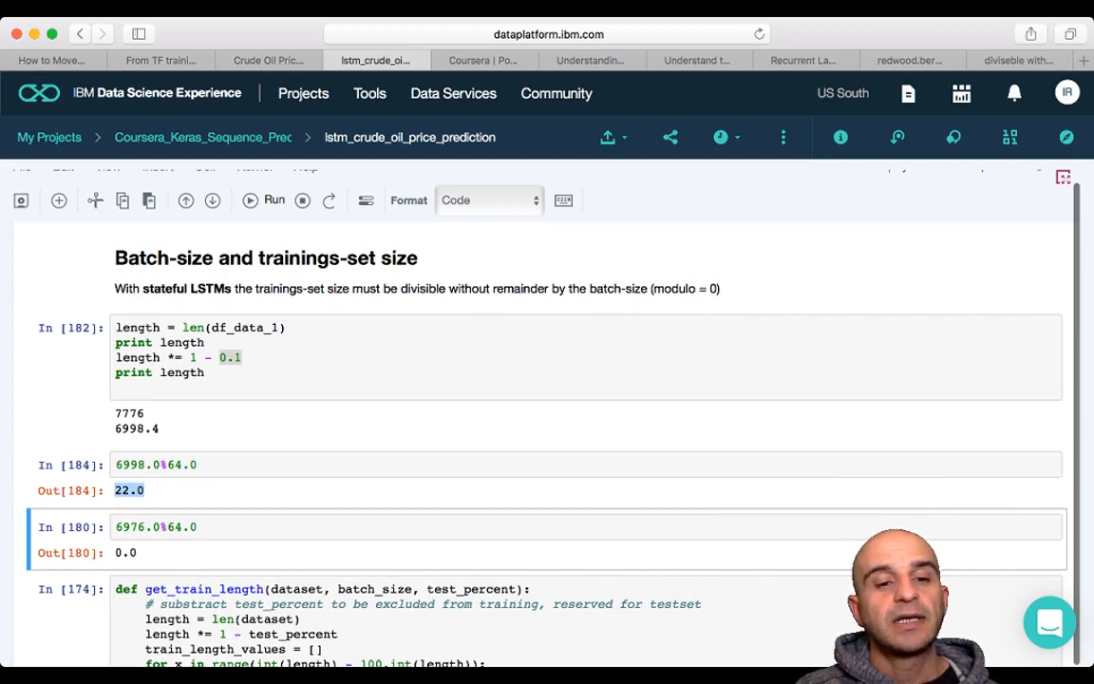
Rerun the 6976.0%64.0 cell and highlight its 0.0 remainder.
scroll("down", 3)
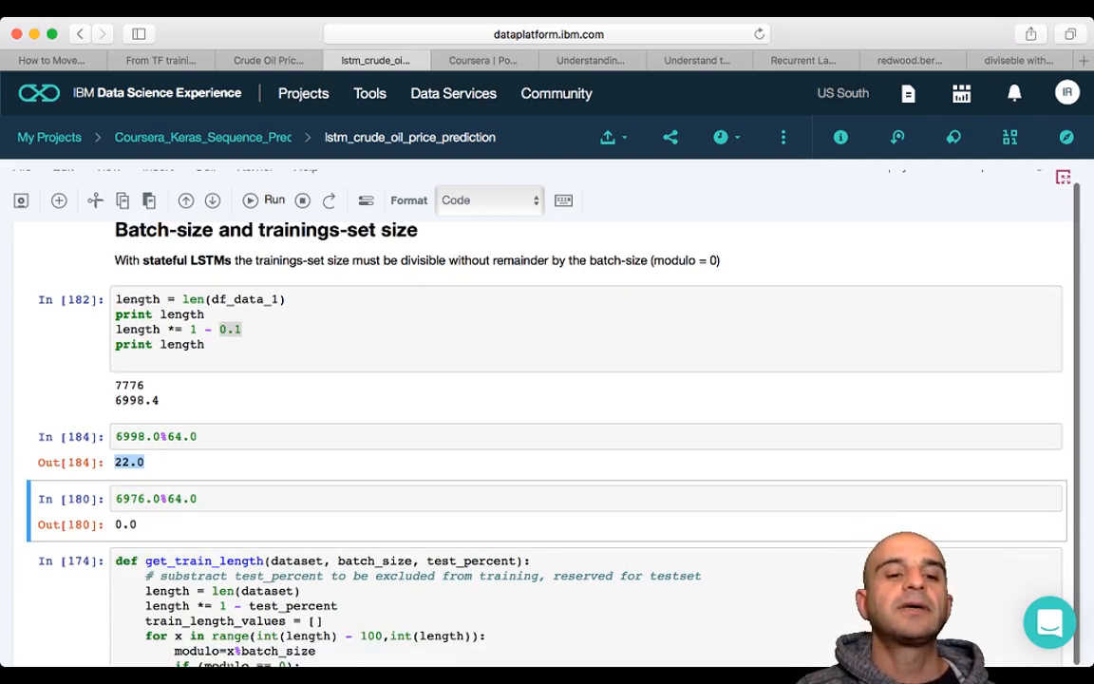
scroll("down", 3)
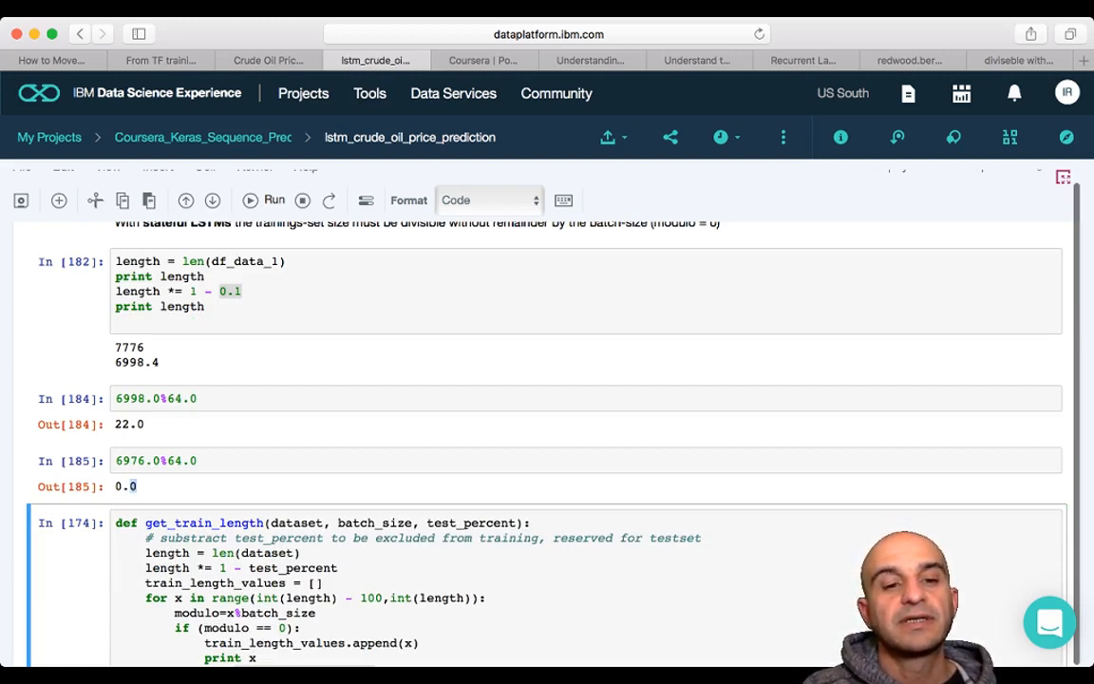
double_click(124, 485)
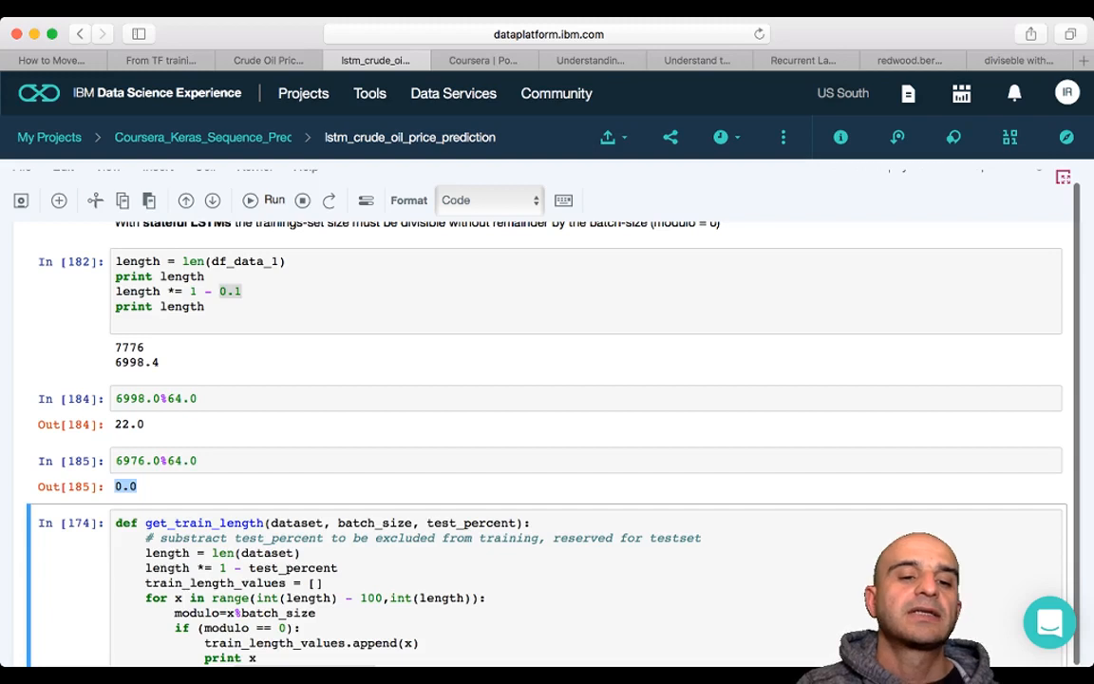
scroll("down", 3)
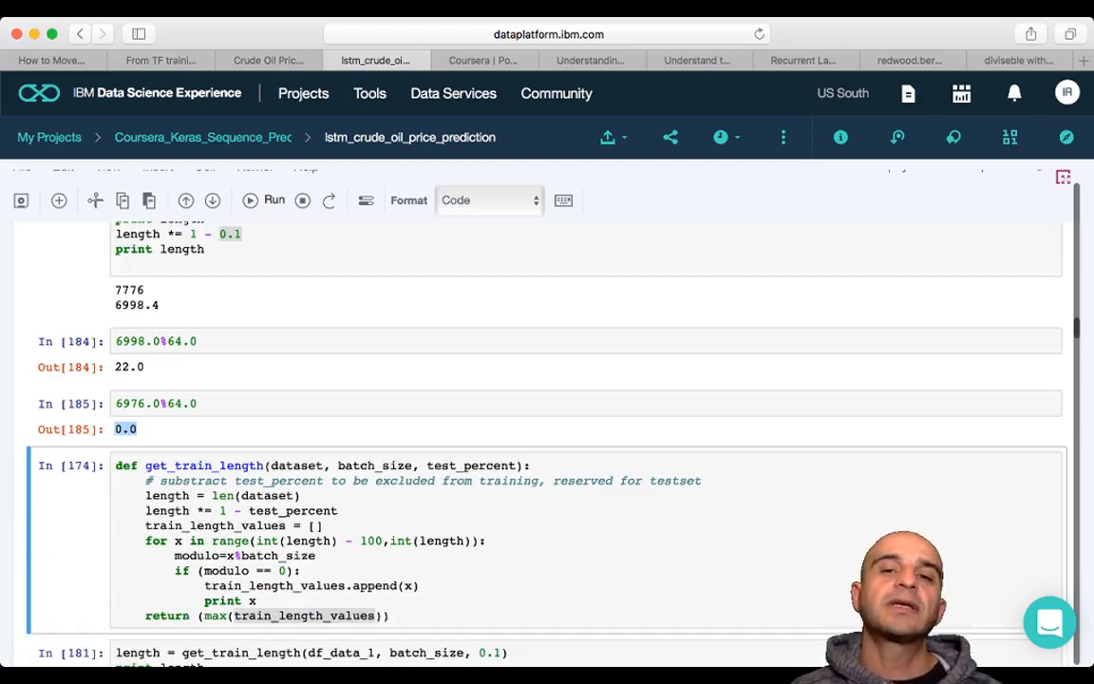
scroll("down", 3)
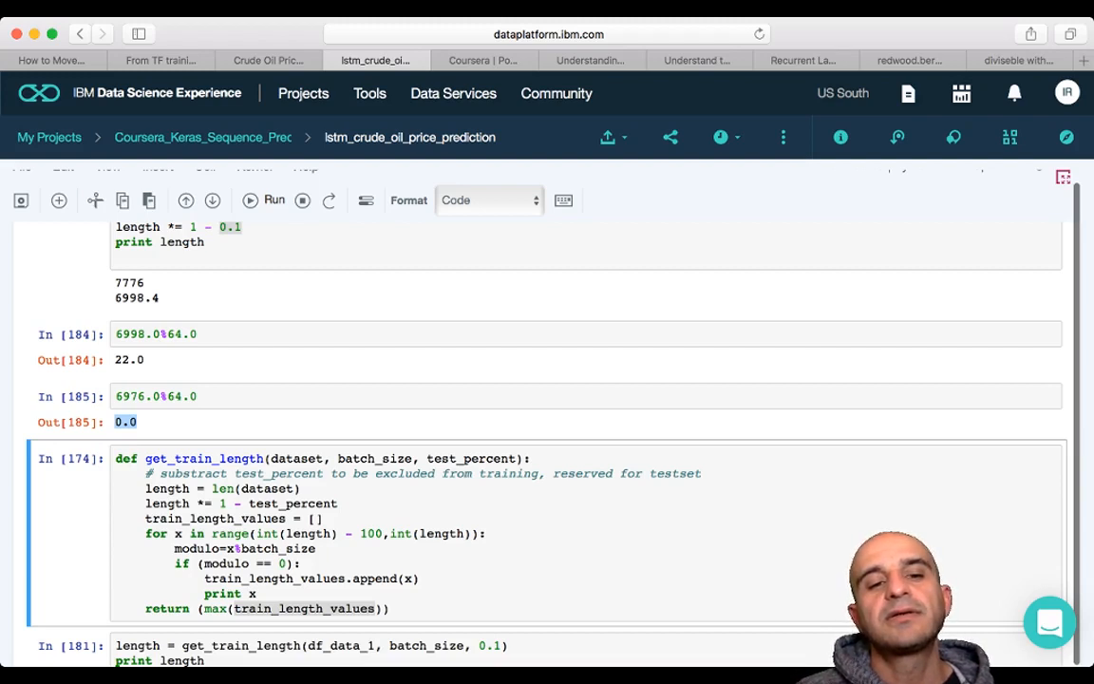
scroll("down", 3)
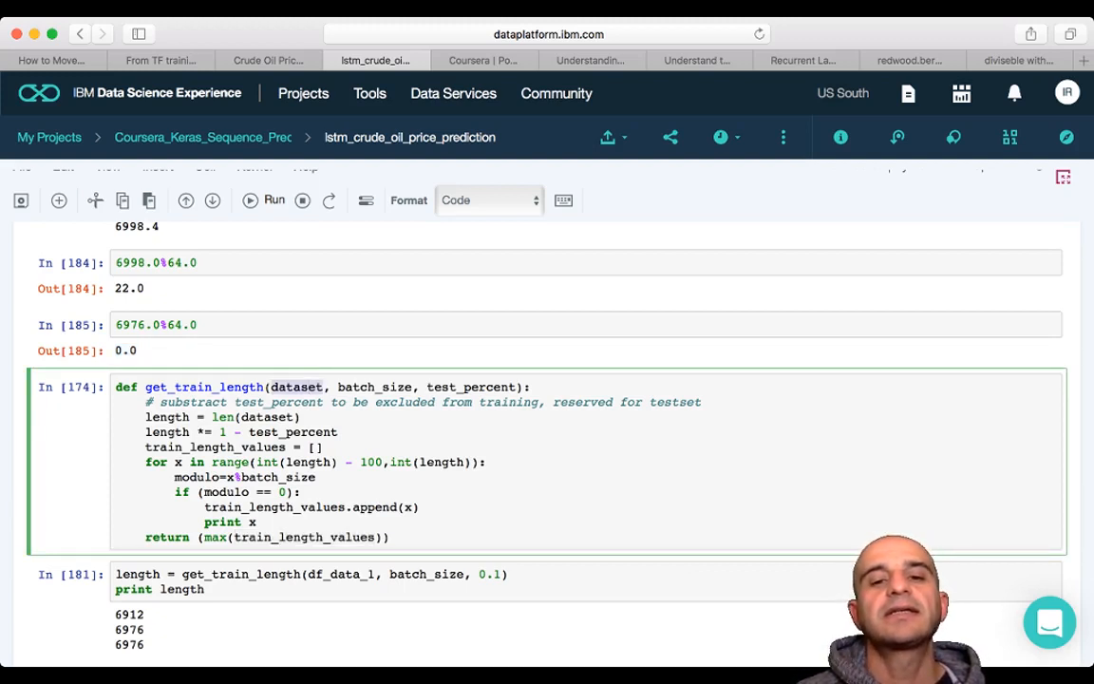
double_click(471, 386)
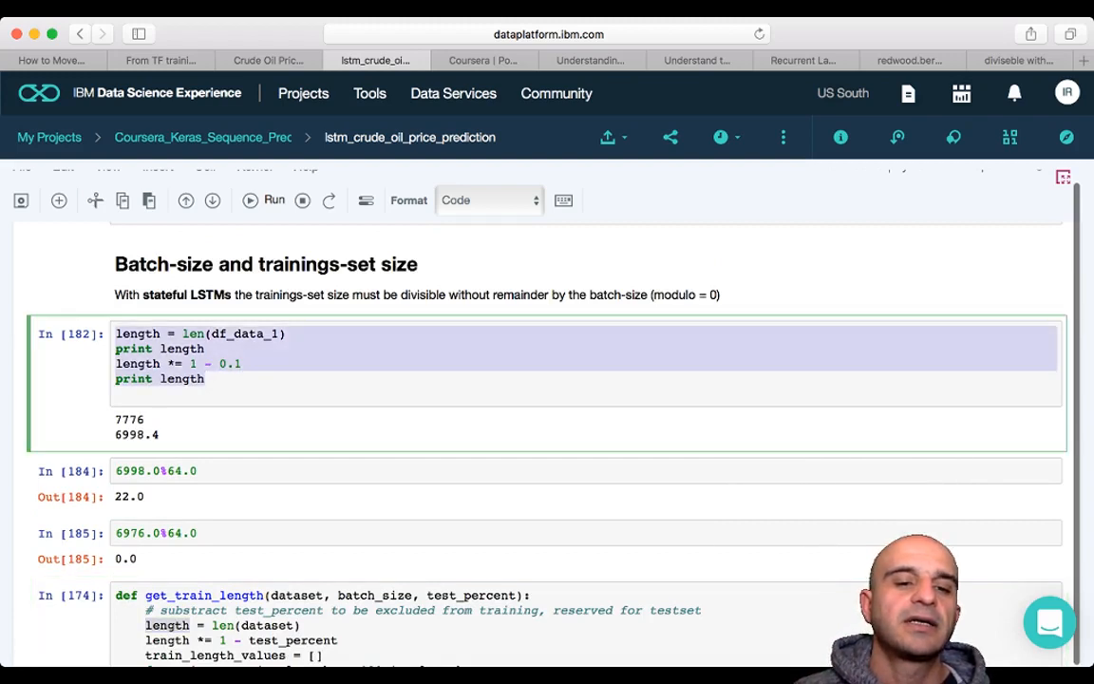
Rerun the get_train_length(df_data_1) cell, returning 6976, and scroll to the timesteps split cell.
scroll("down", 3)
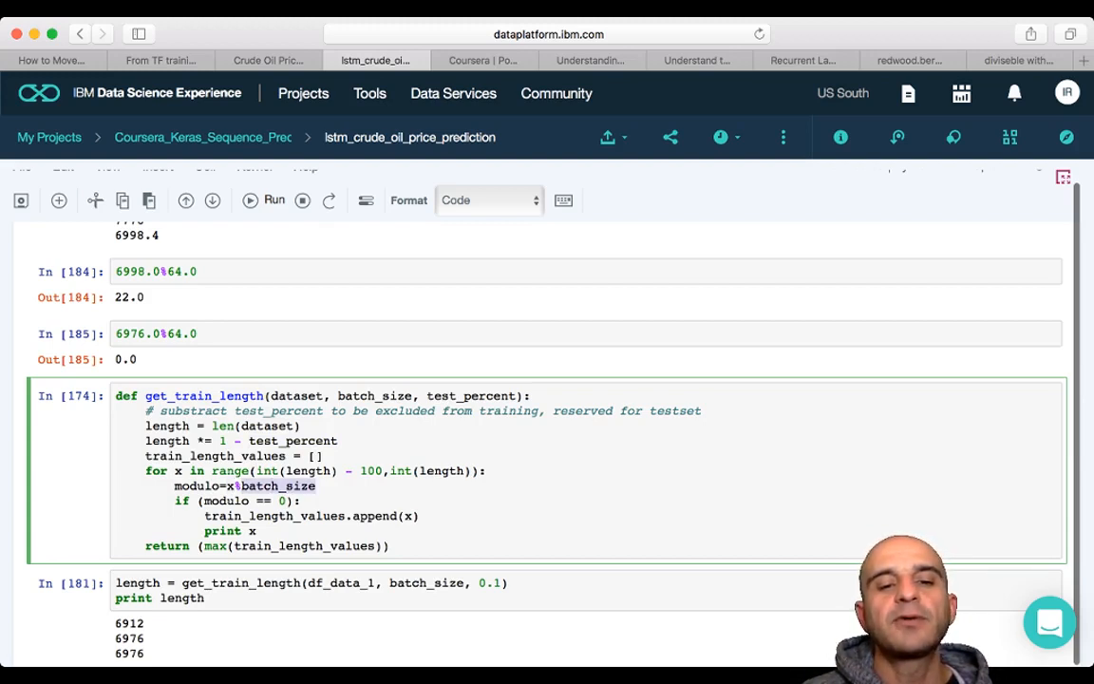
scroll("down", 3)
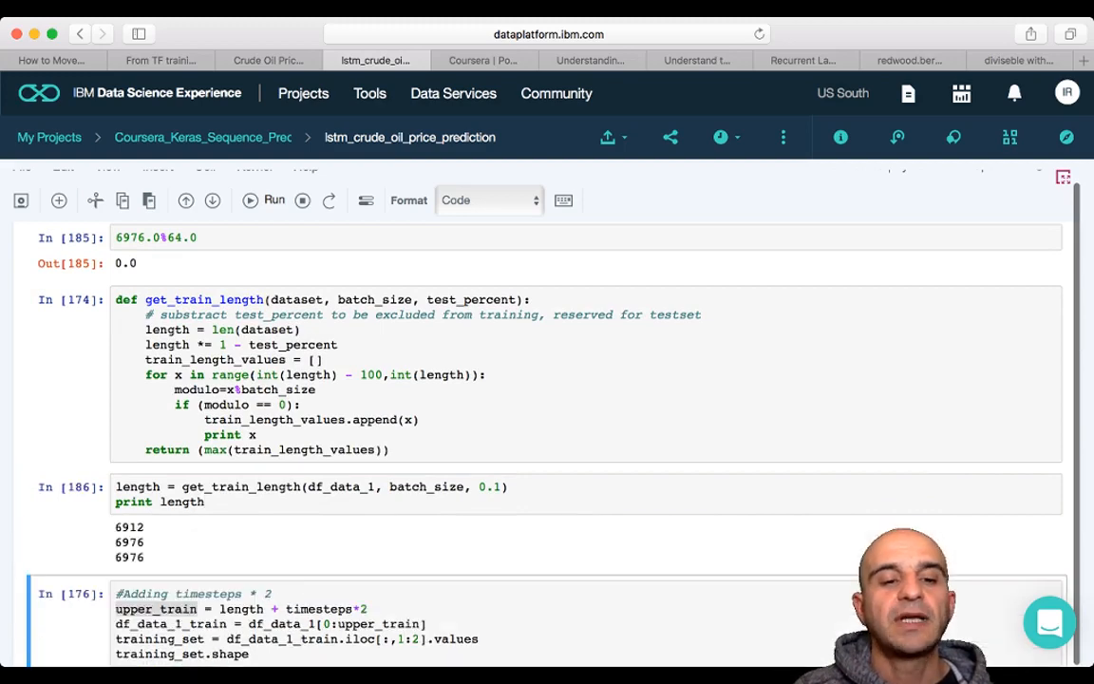
scroll("down", 3)
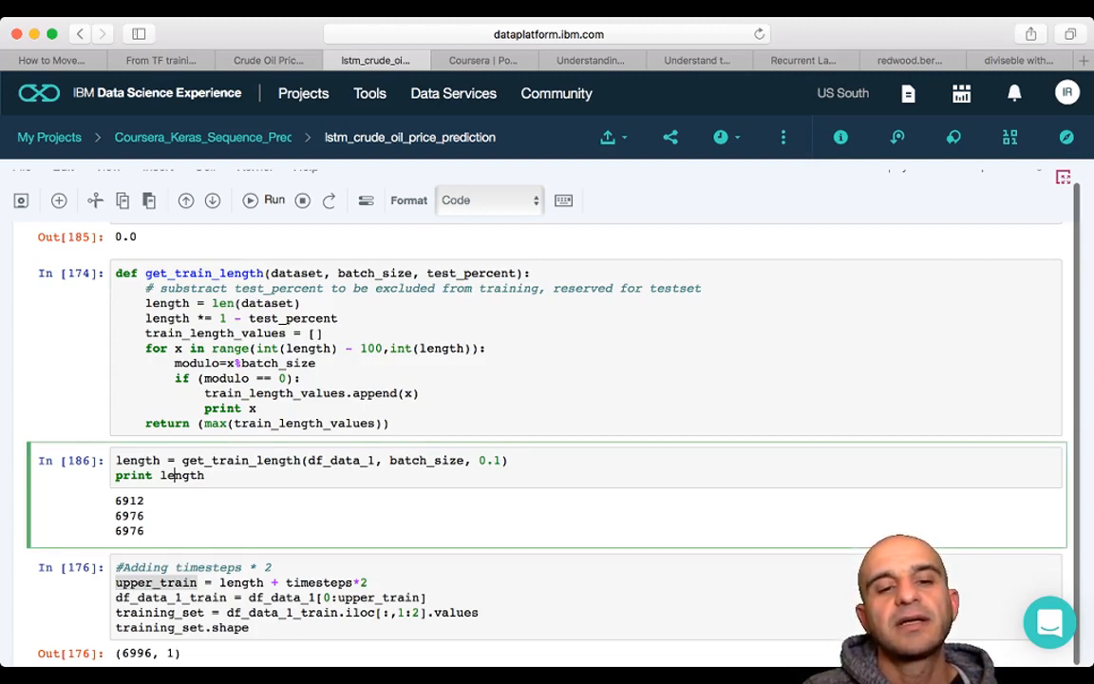
double_click(182, 475)
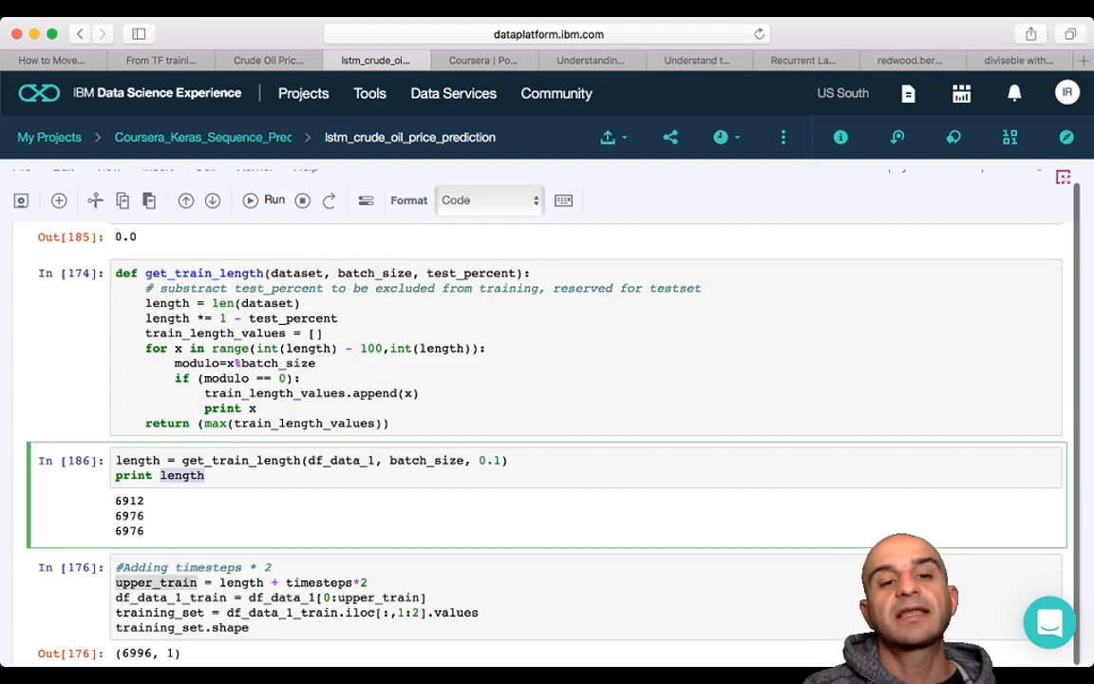